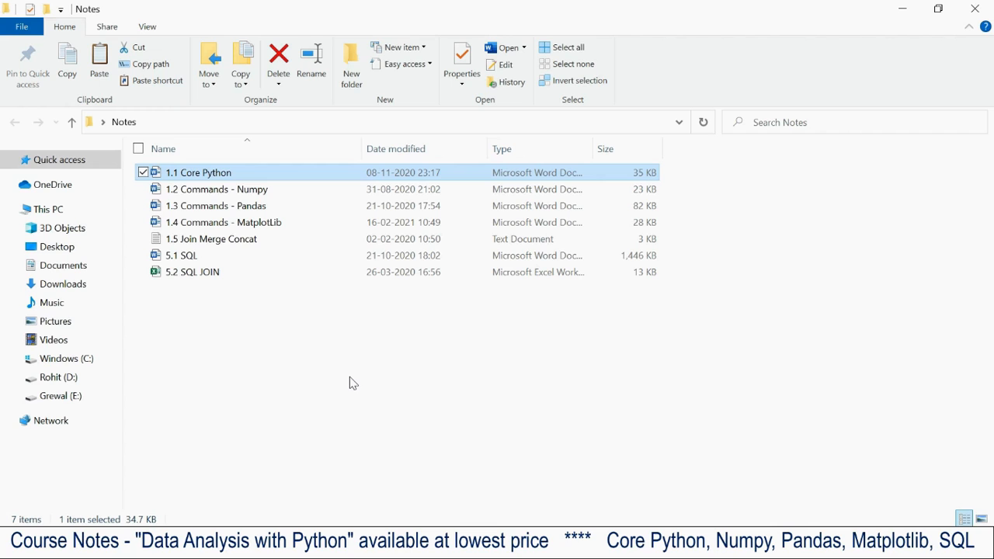
mouse_move(308, 227)
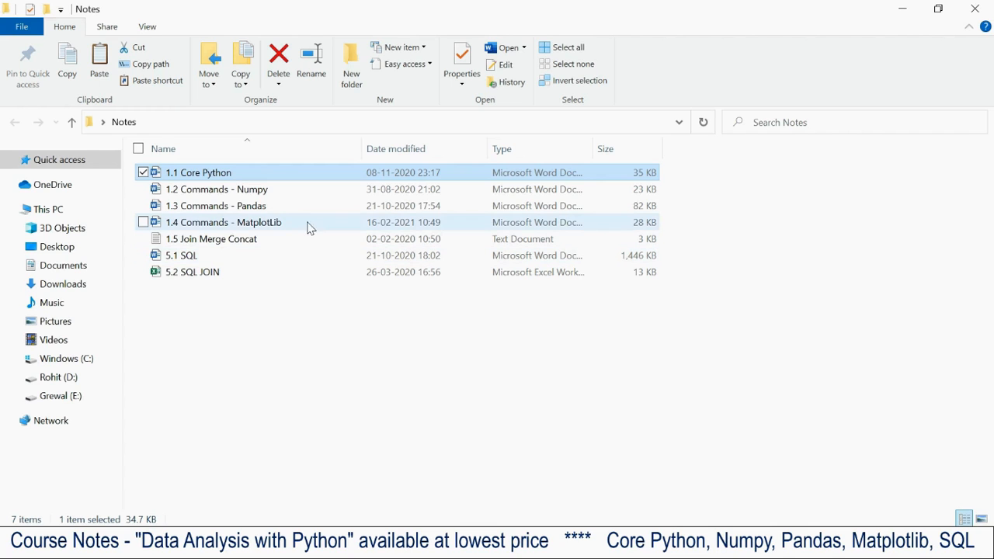
Select the Numpy and Pandas note files, then review the Core Python notes document.
left_click(217, 189)
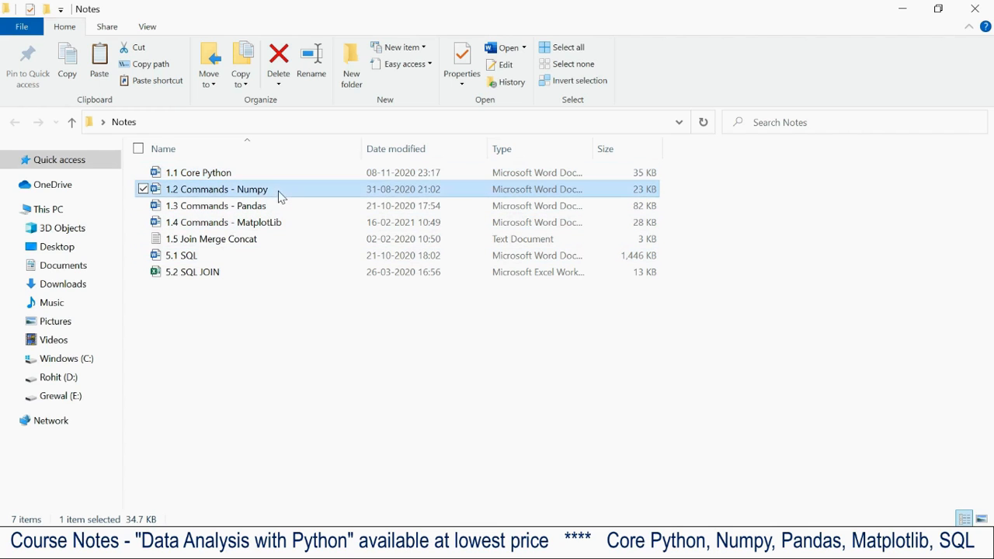
left_click(216, 205)
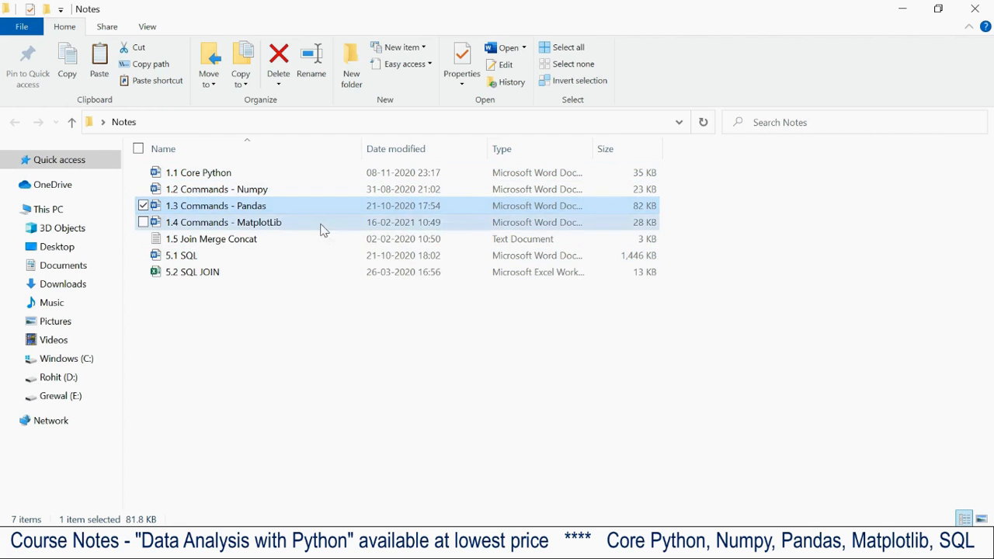
left_click(180, 255)
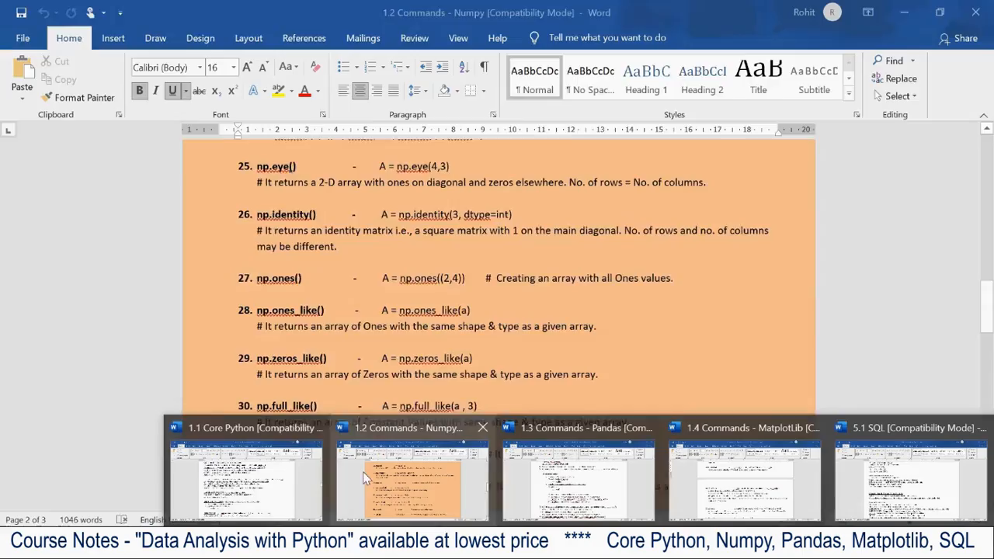
left_click(246, 480)
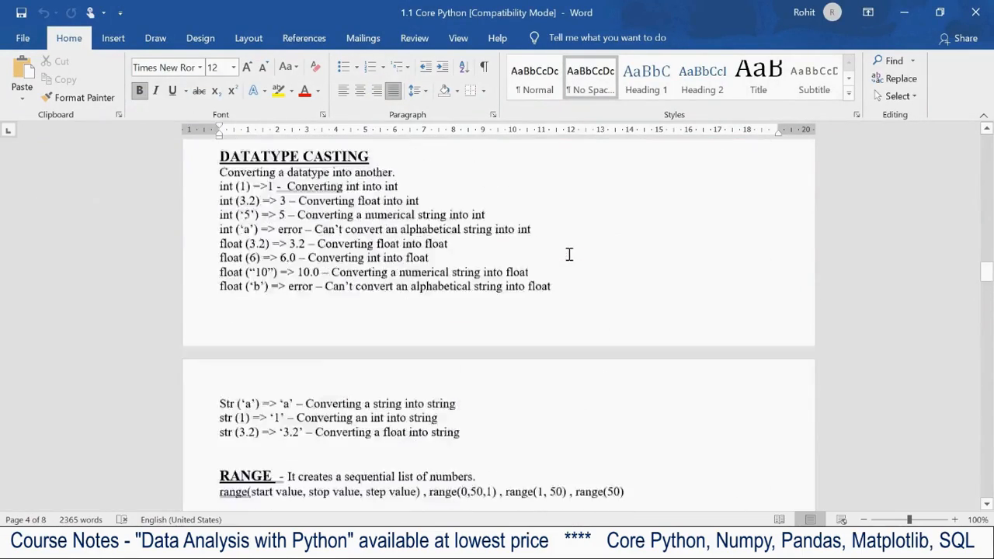
scroll("up", 3)
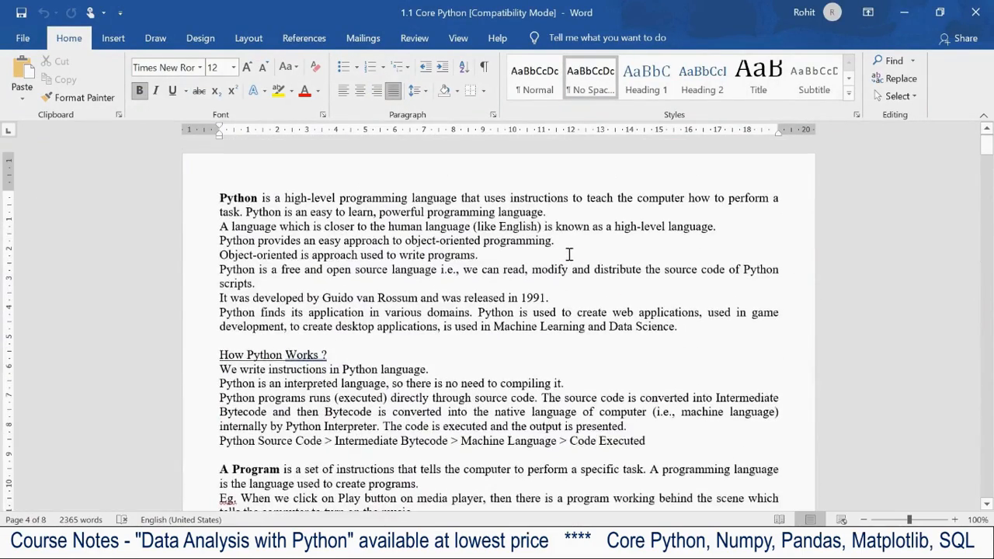
scroll("down", 3)
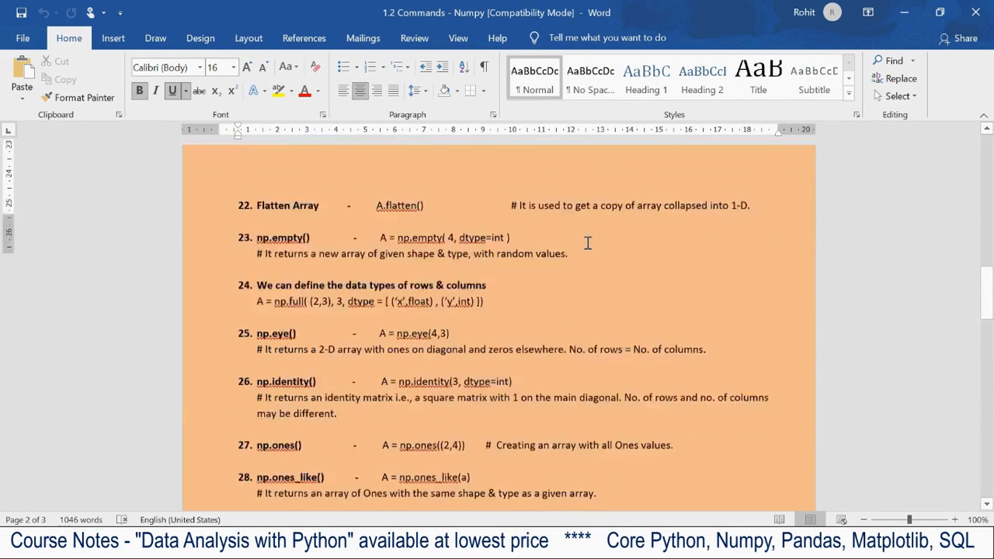
scroll("up", 3)
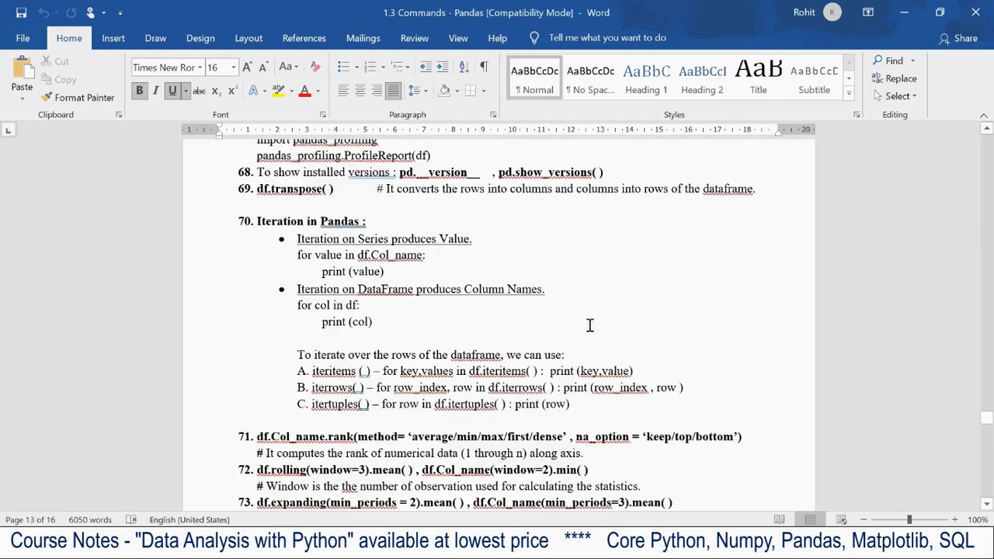
scroll("up", 3)
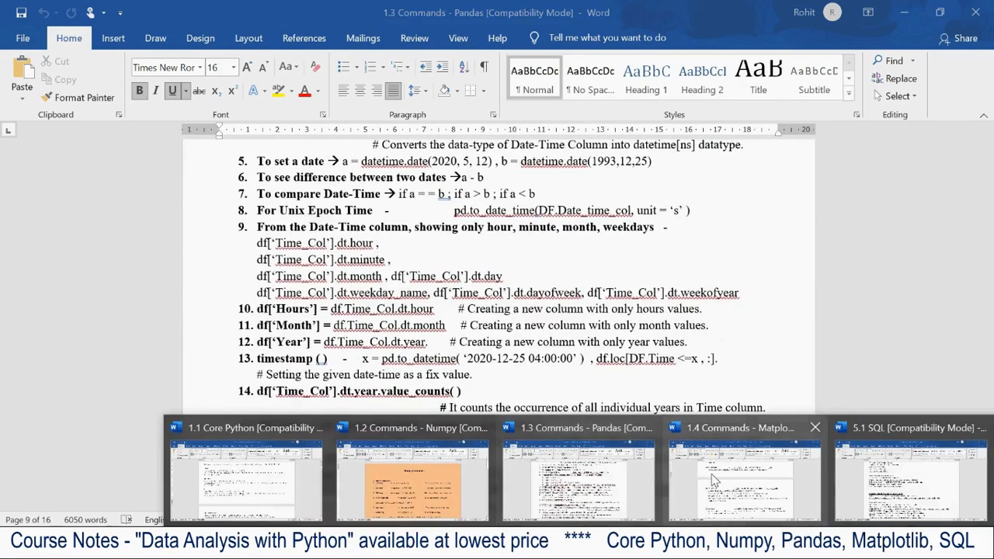
Review the MatplotLib commands document through its plotting sections.
left_click(744, 482)
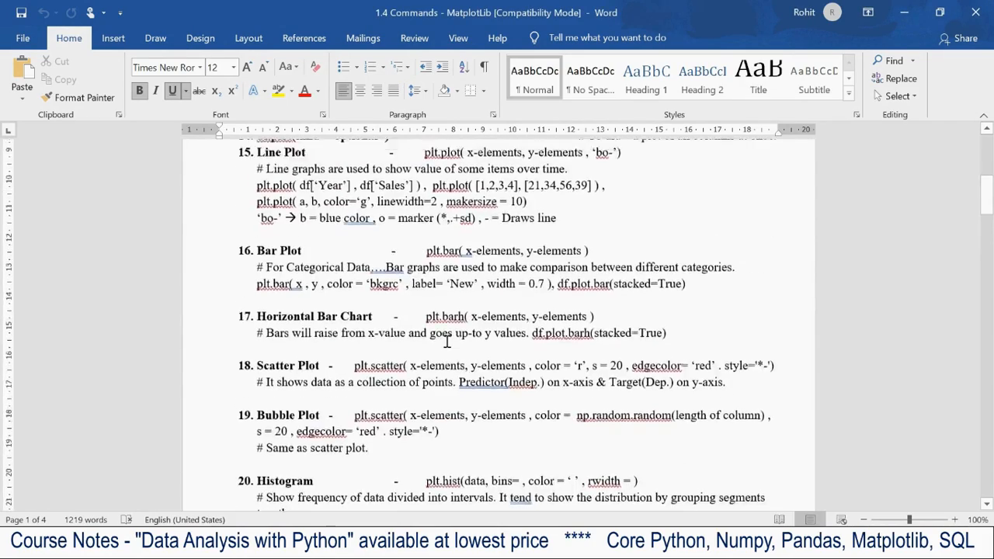
scroll("down", 3)
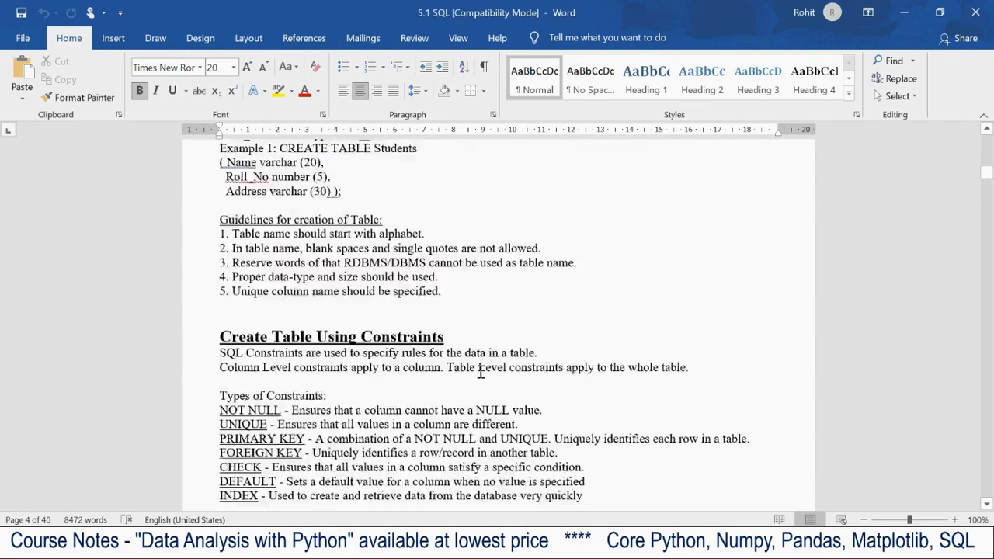
scroll("down", 3)
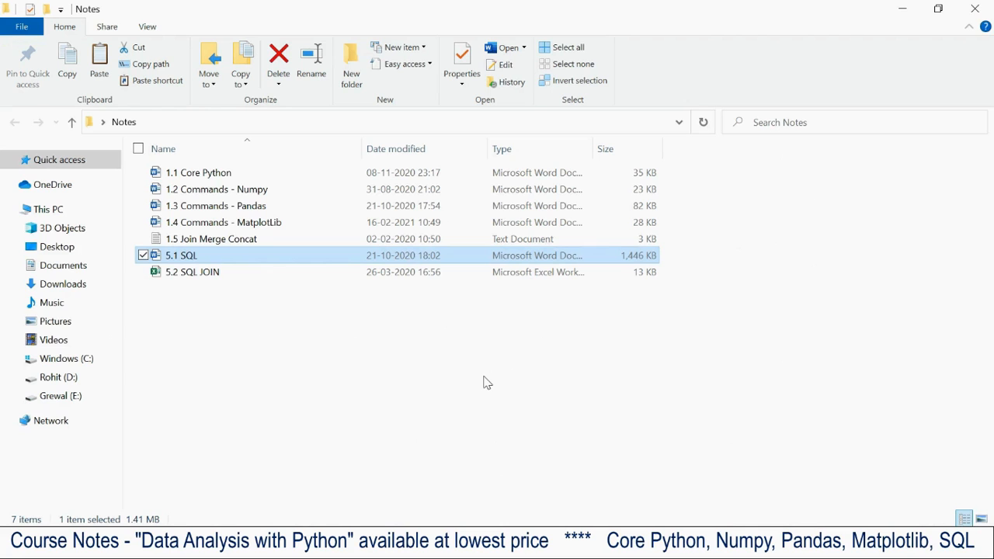
mouse_move(344, 357)
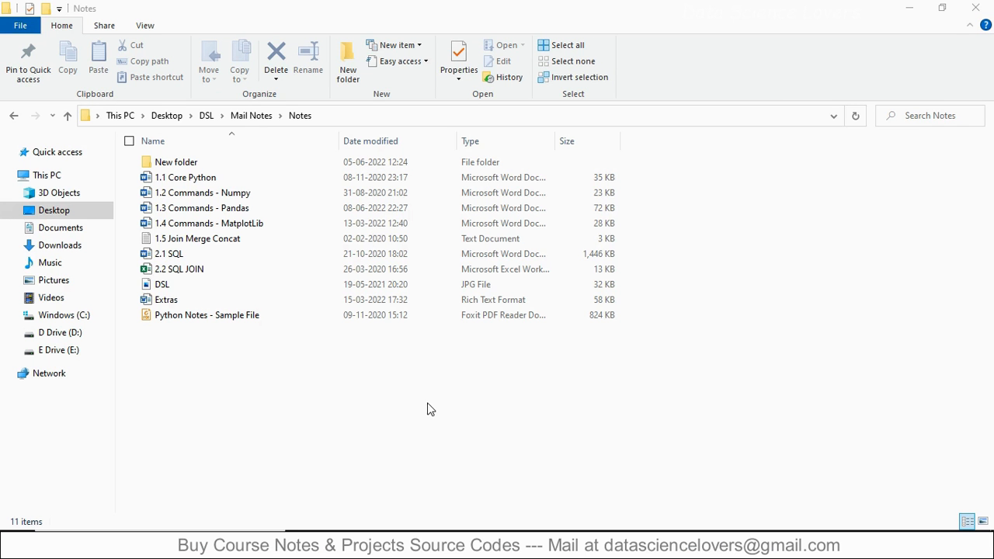
mouse_move(287, 356)
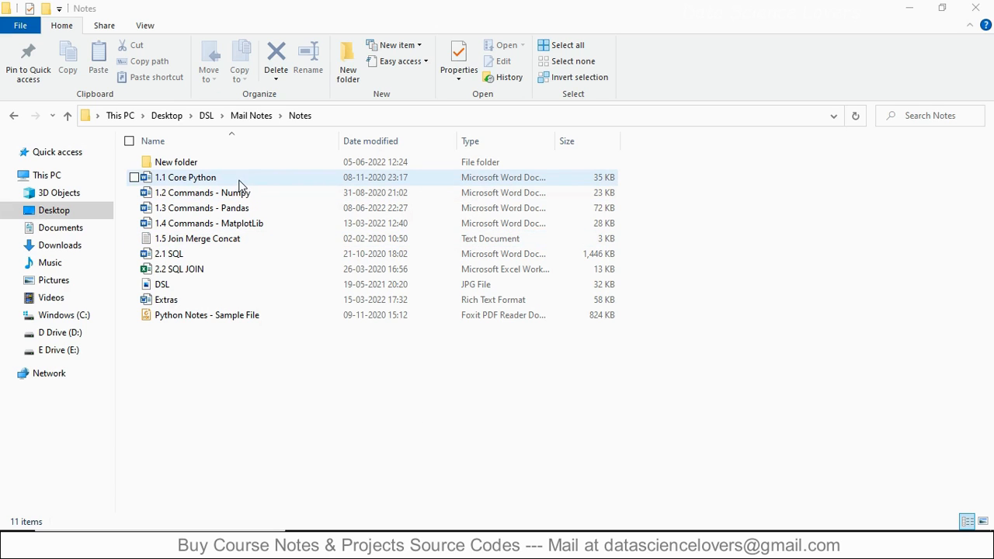
Open the 1.2 Commands - Numpy notes from the Mail Notes > Notes folder in Word.
left_click(185, 177)
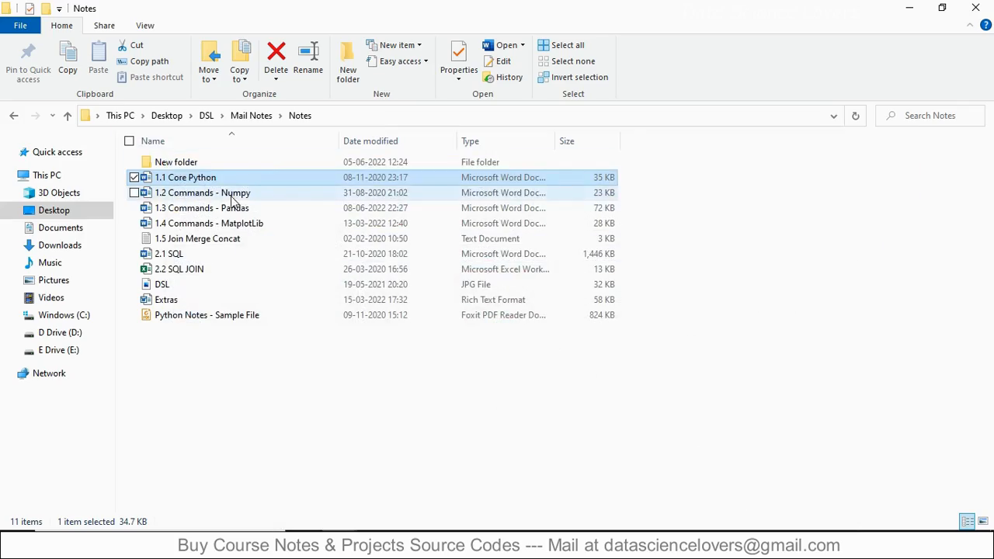
double_click(202, 192)
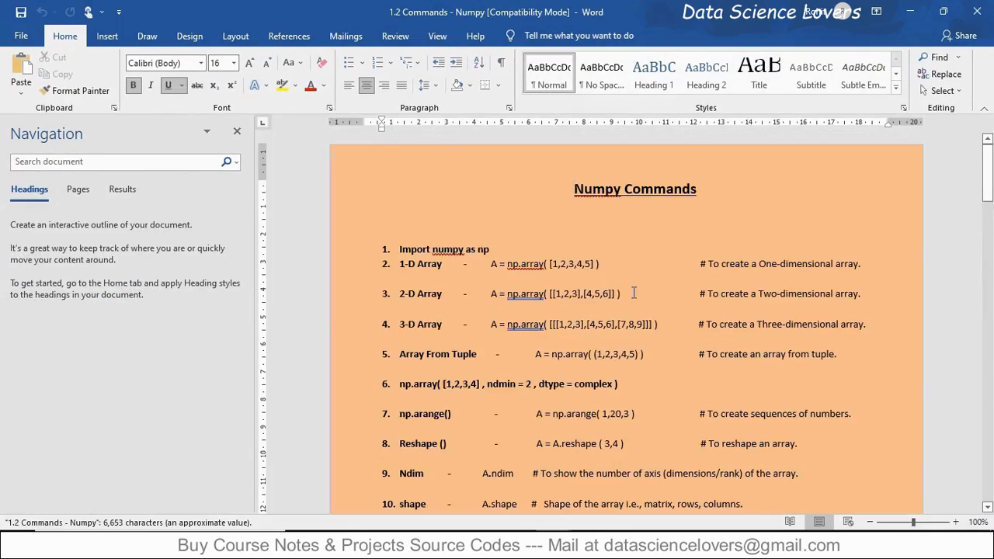
Read through the NumPy notes and the Core Python notes down to the loops section.
scroll("down", 3)
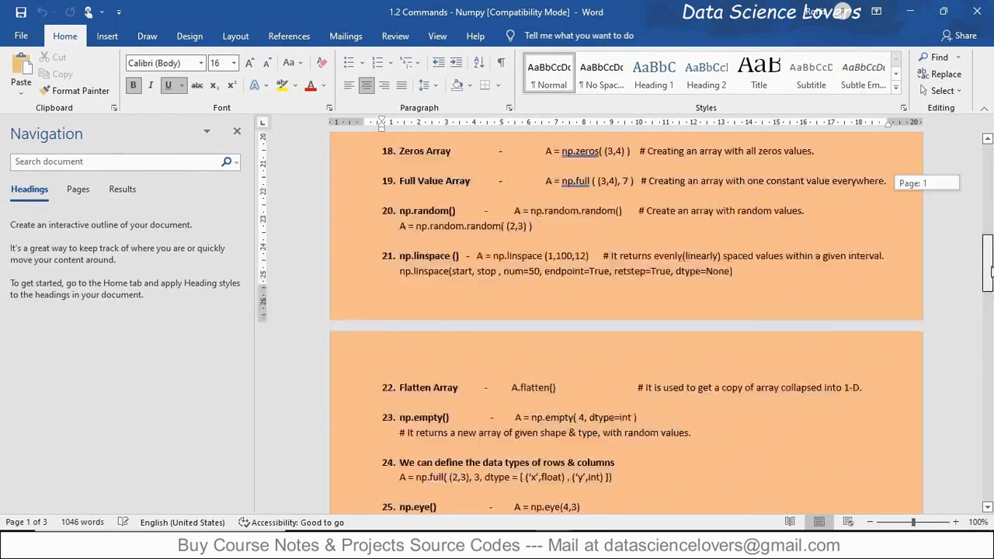
scroll("down", 3)
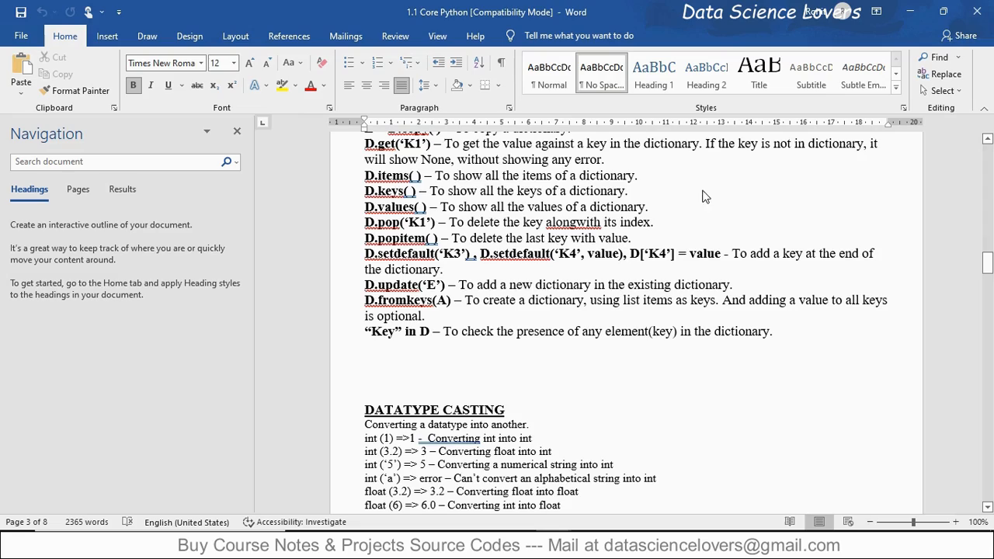
scroll("up", 3)
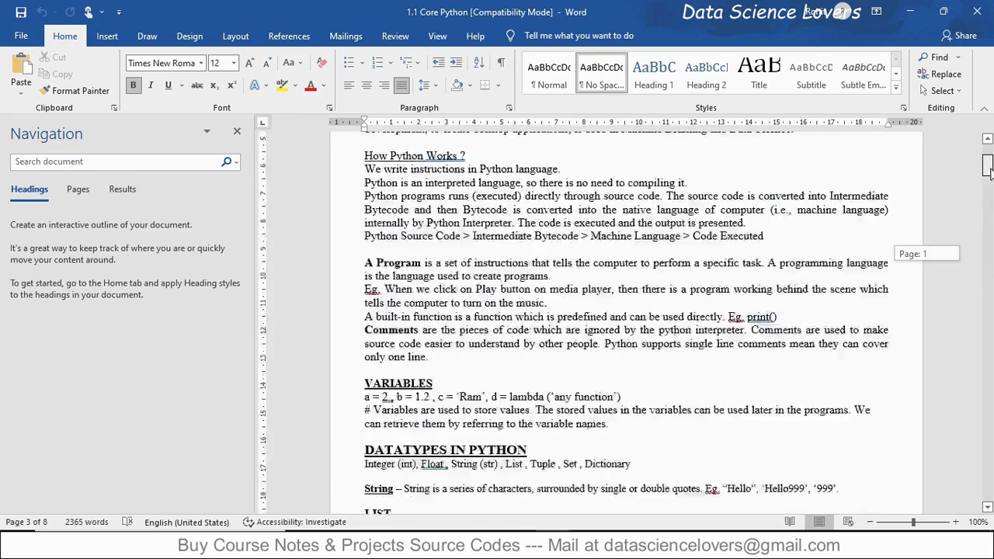
scroll("down", 3)
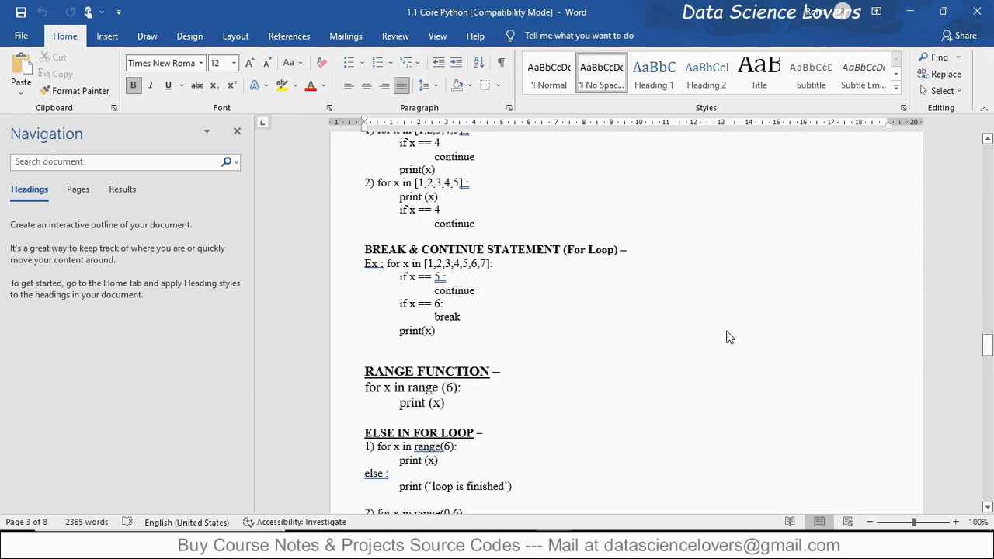
scroll("down", 3)
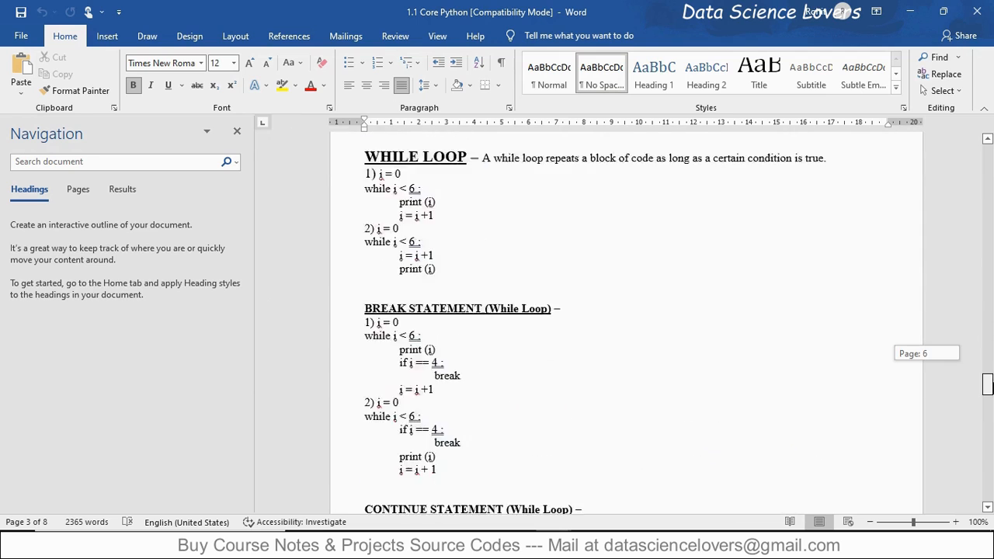
scroll("down", 3)
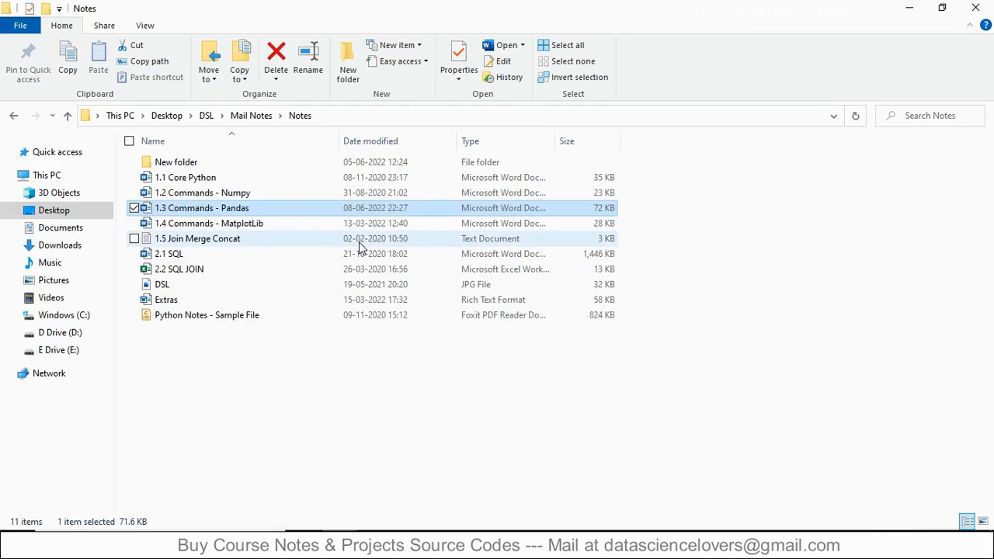
Open the 1.4 Commands - MatplotLib notes and read through the plotting sections.
double_click(202, 208)
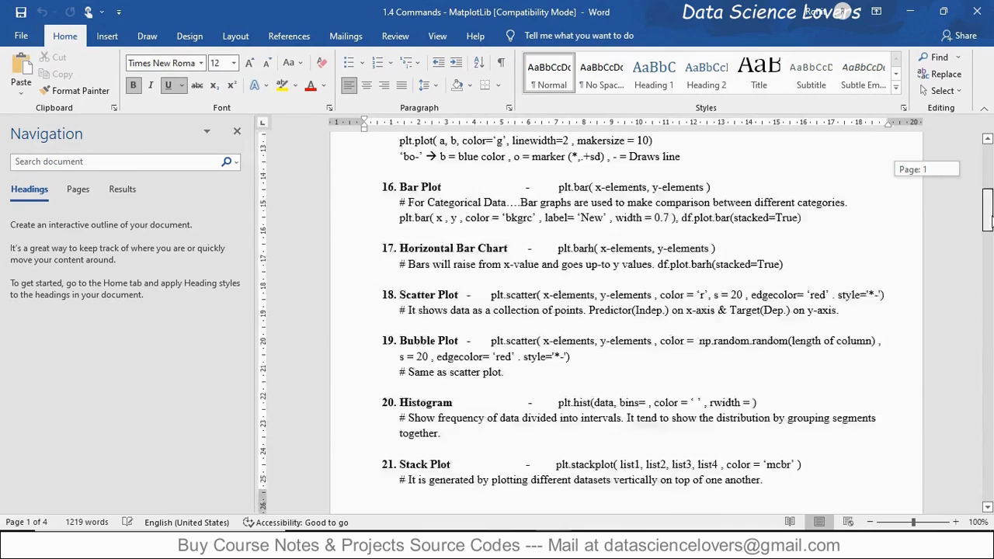
scroll("down", 3)
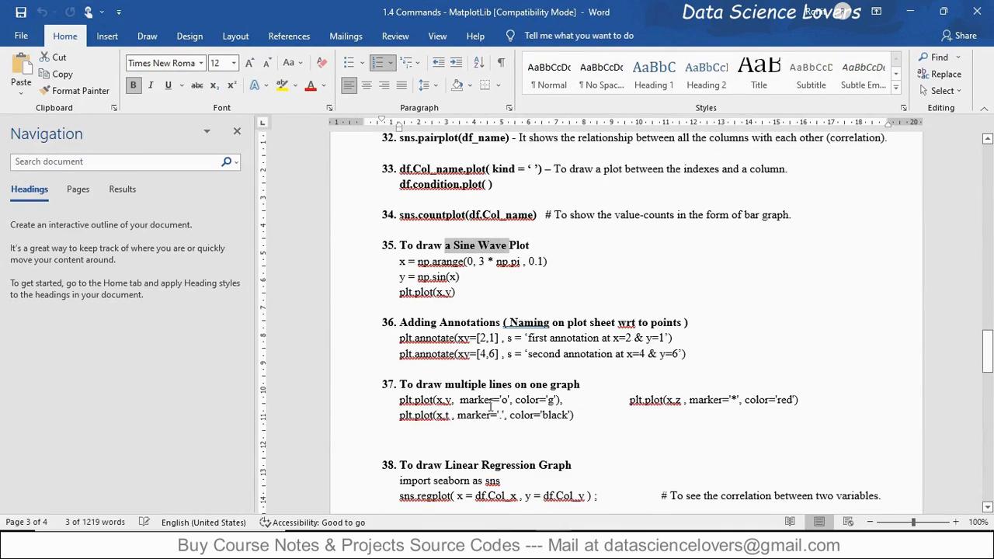
scroll("down", 3)
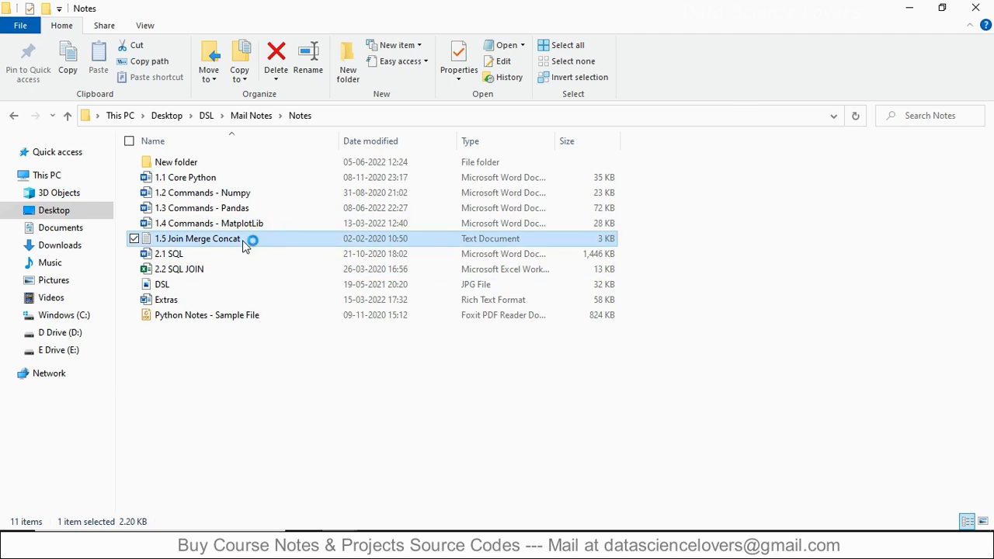
Open the 1.5 Join Merge Concat text notes showing join, concat and merge commands.
double_click(197, 239)
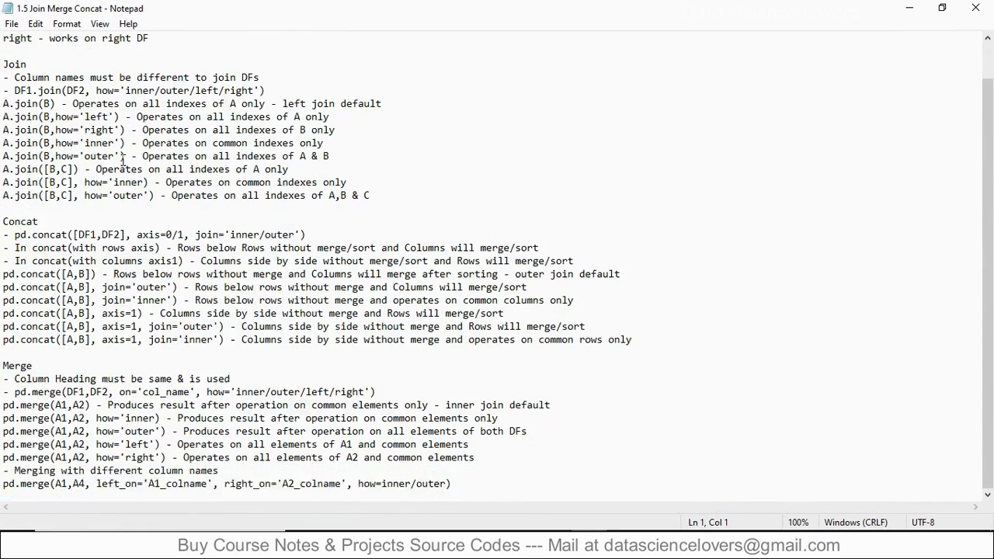
mouse_move(230, 305)
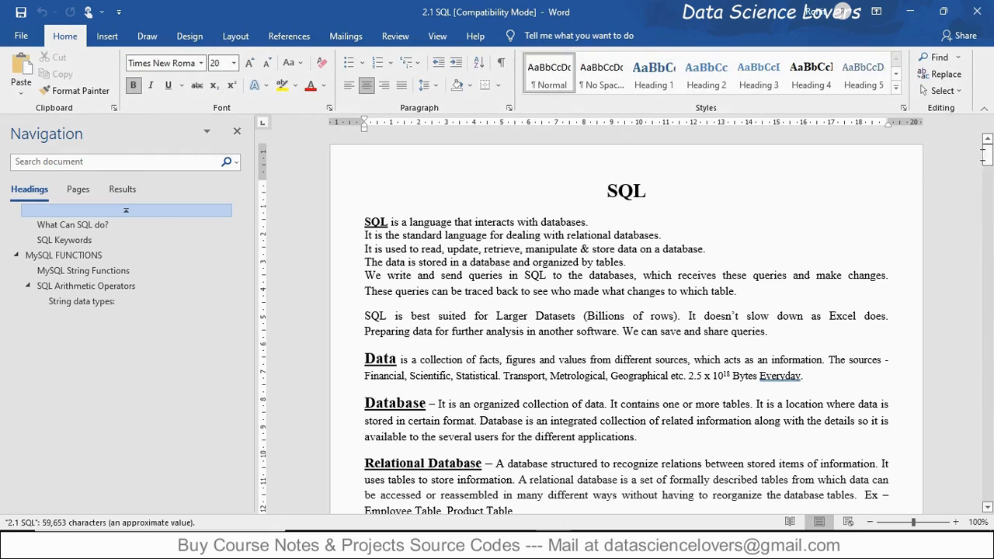
Read the 2.1 SQL notes through table syntax, NOT BETWEEN and GROUP BY sections.
left_click(72, 223)
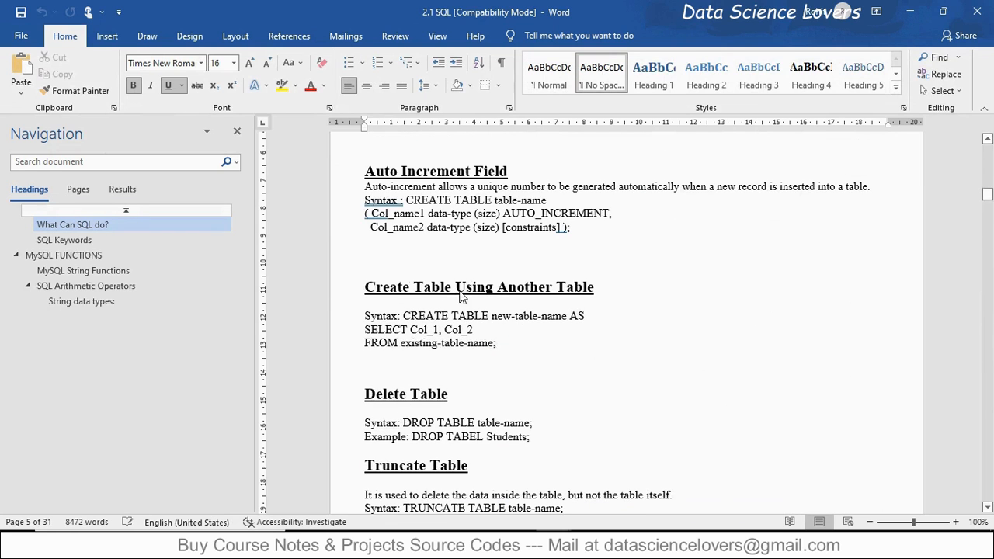
scroll("down", 3)
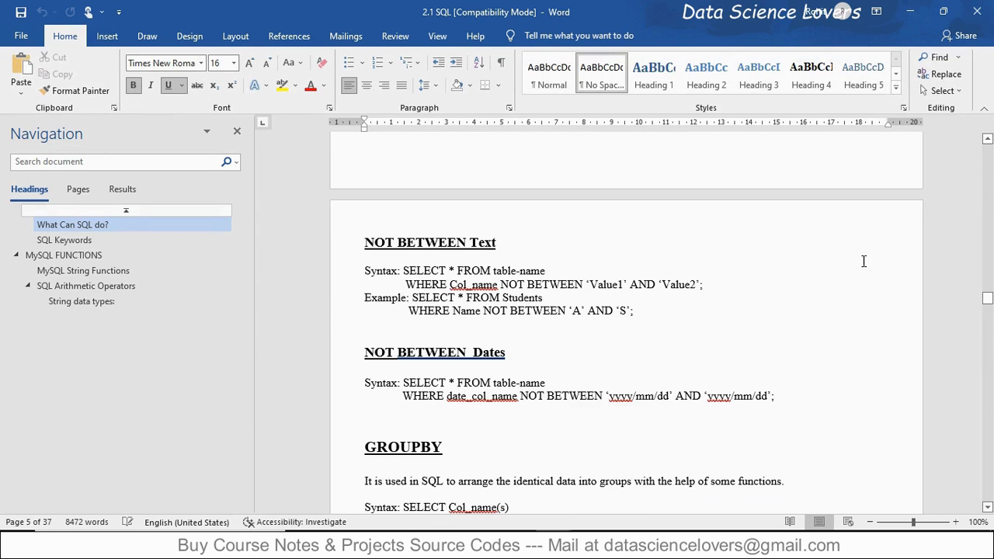
mouse_move(866, 7)
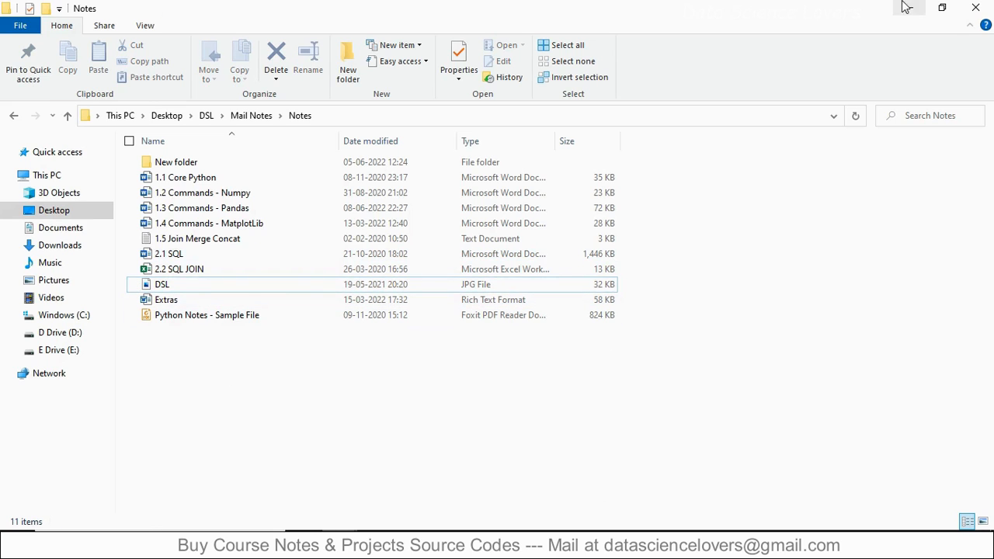
mouse_move(494, 432)
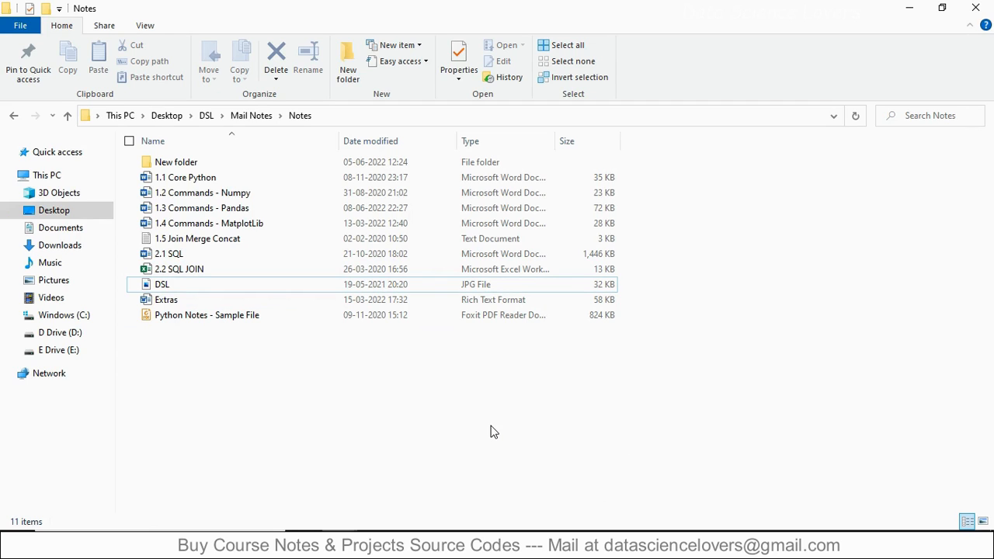
mouse_move(503, 17)
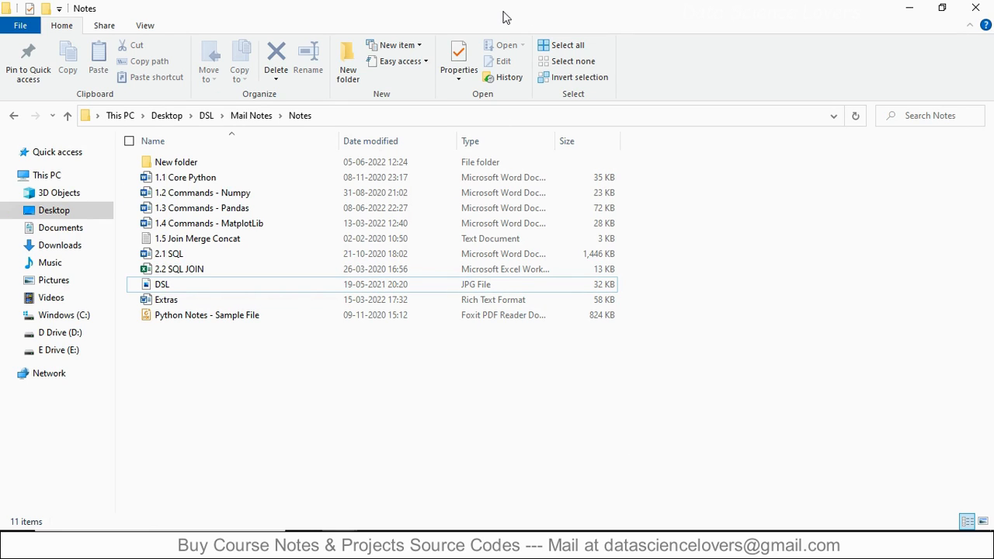
mouse_move(493, 340)
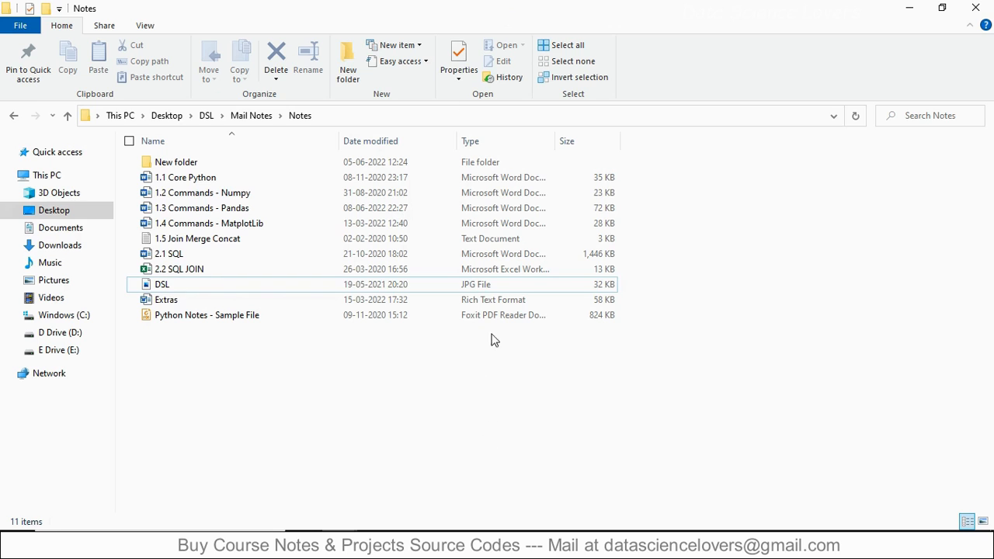